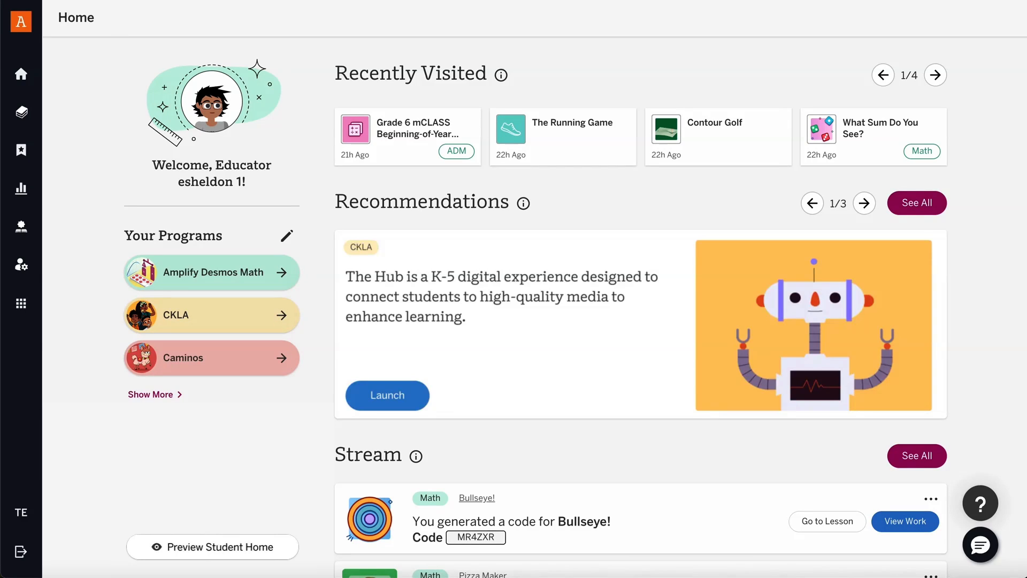
pyautogui.moveTo(129, 26)
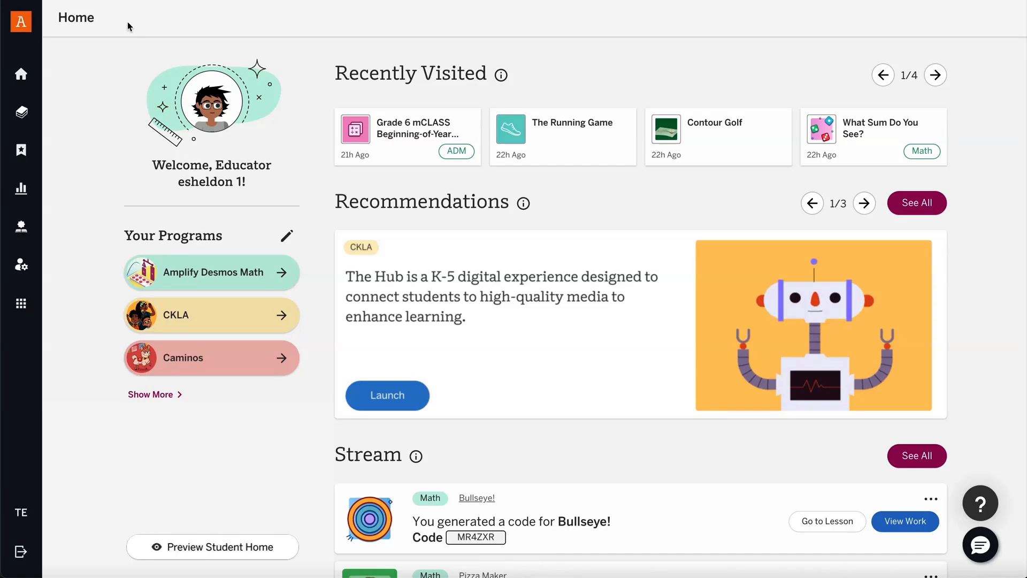
pyautogui.moveTo(20, 150)
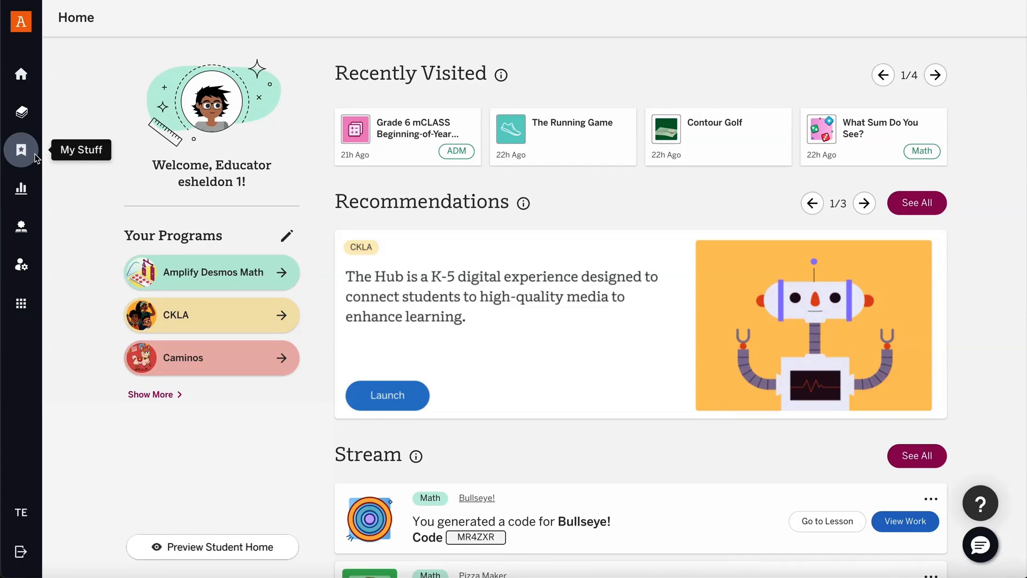
# Create a new custom activity from My Stuff and save it with the title 'Getting to know our class!'.
pyautogui.click(21, 150)
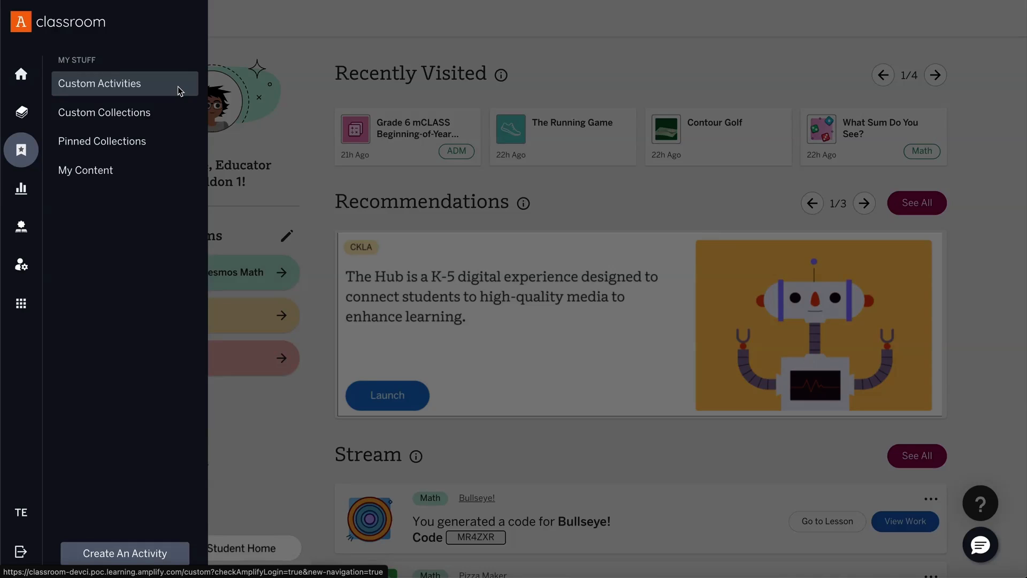
pyautogui.moveTo(181, 553)
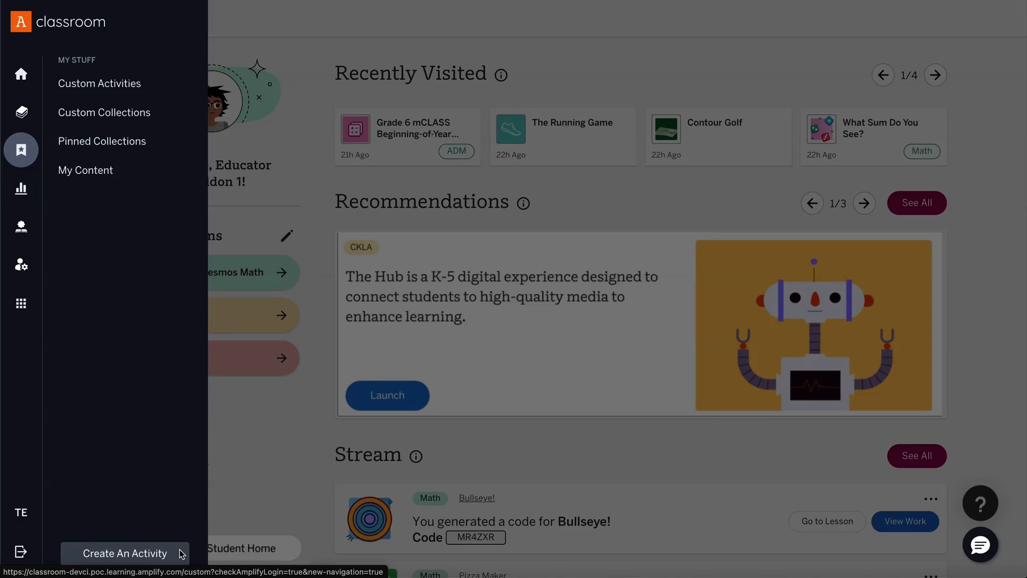
pyautogui.click(124, 553)
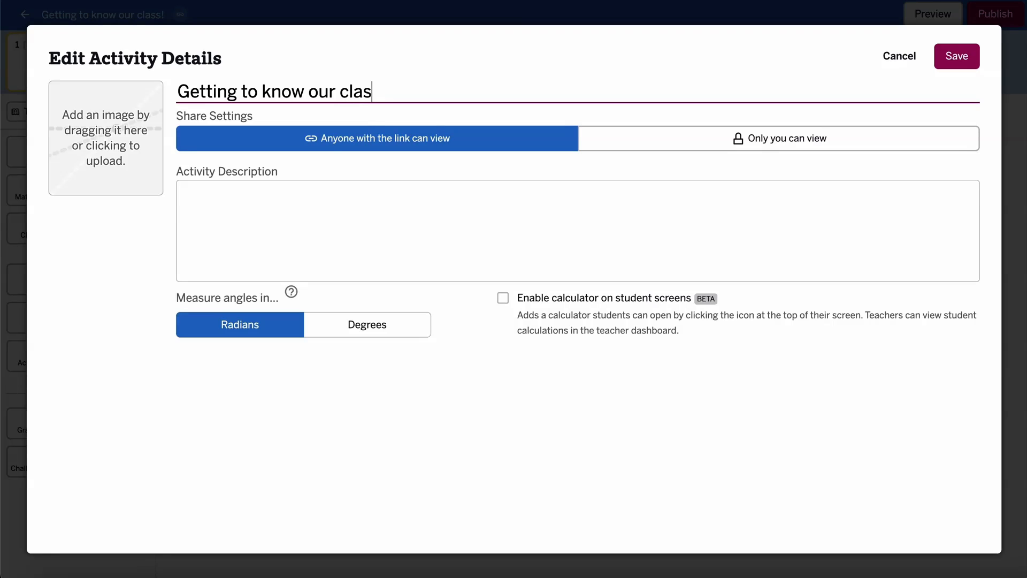
pyautogui.write('s!')
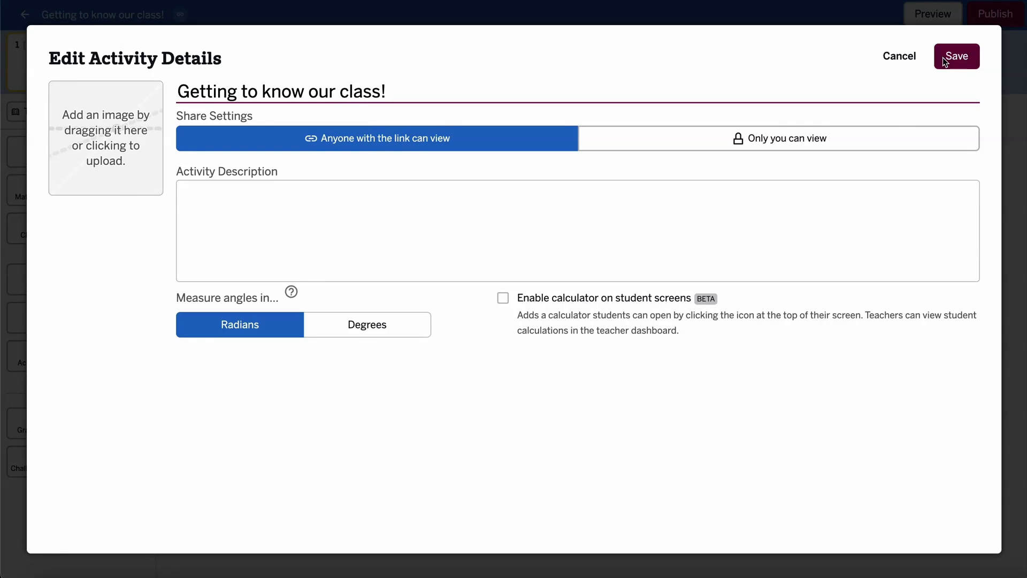
pyautogui.click(955, 56)
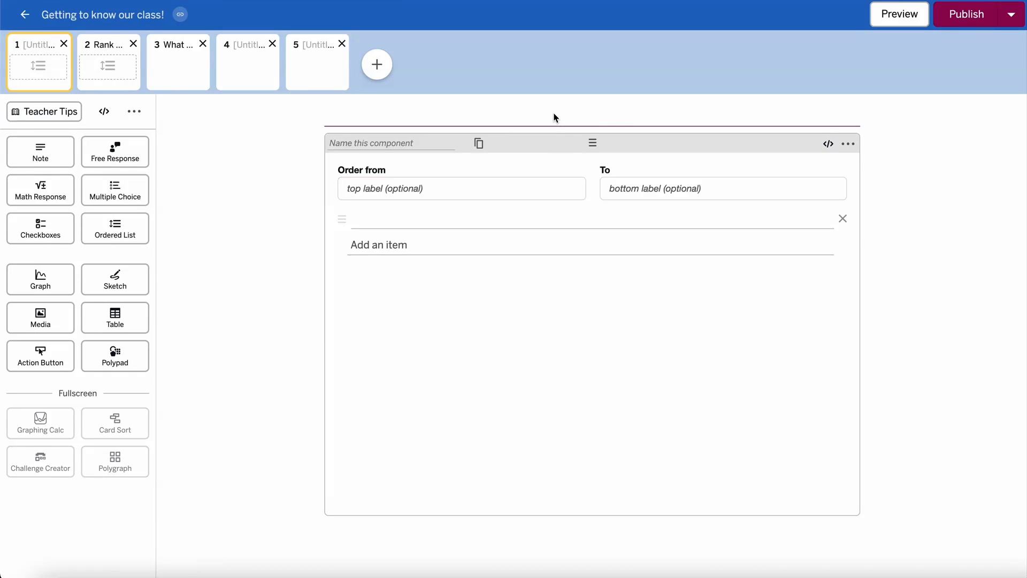
# Add a 'Rank your favorite seasons' prompt and, on screen 5, pizza-topping checkboxes Cheese, Olives, Spinach.
pyautogui.write('Rank your favorite season!')
pyautogui.click(462, 187)
pyautogui.write('Most favor')
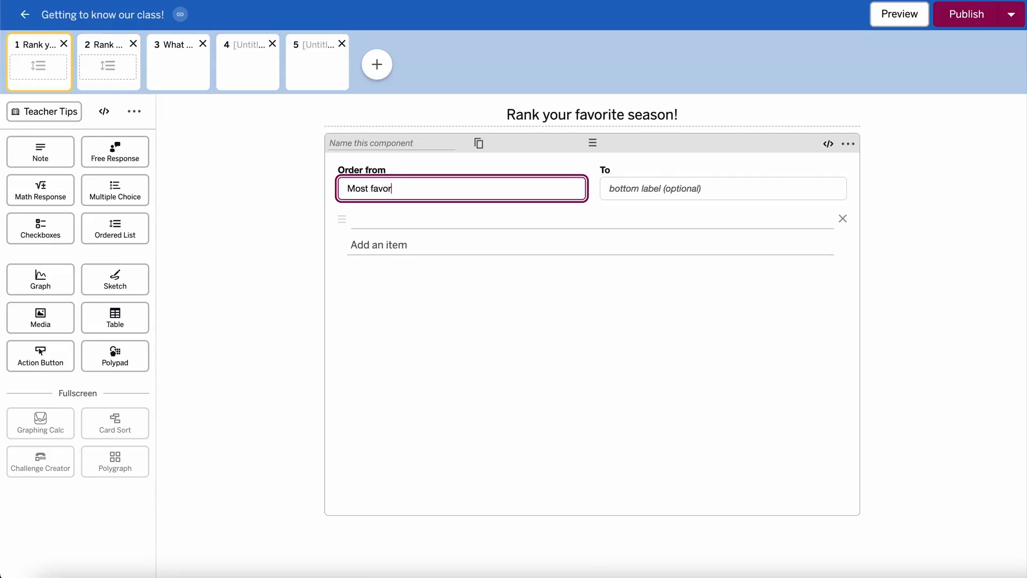
pyautogui.click(316, 62)
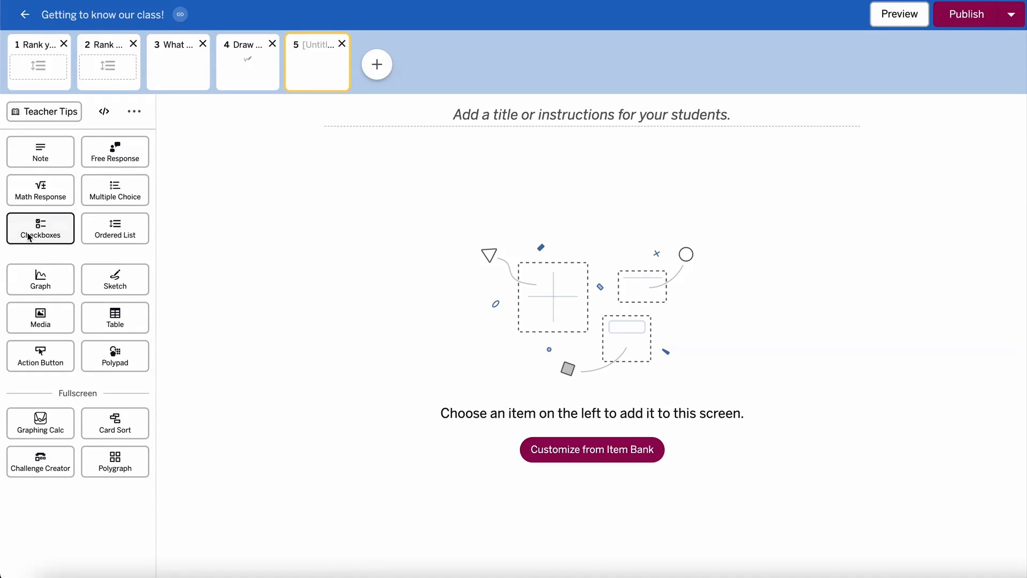
pyautogui.click(40, 228)
pyautogui.write('S')
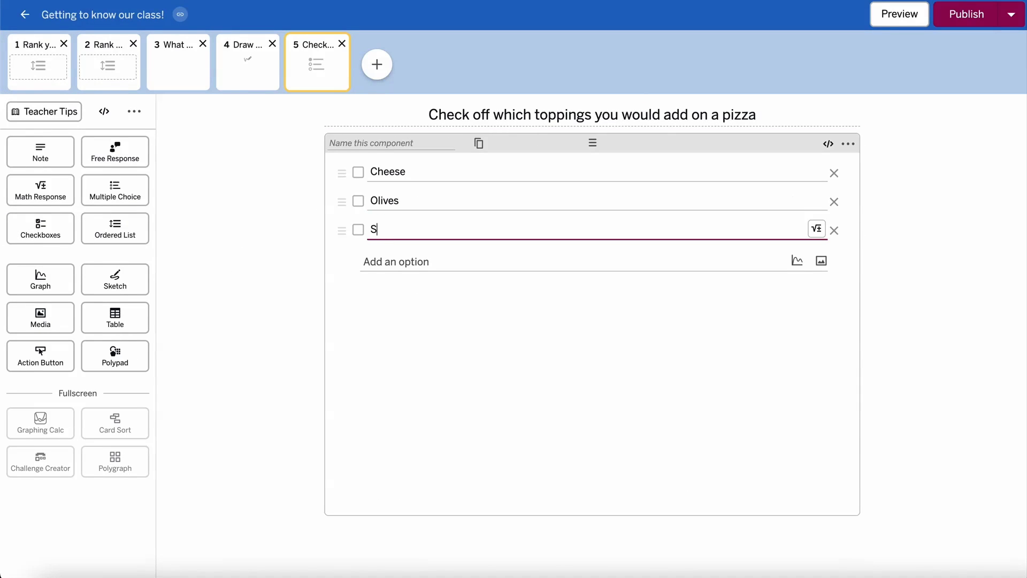
pyautogui.write('pinach')
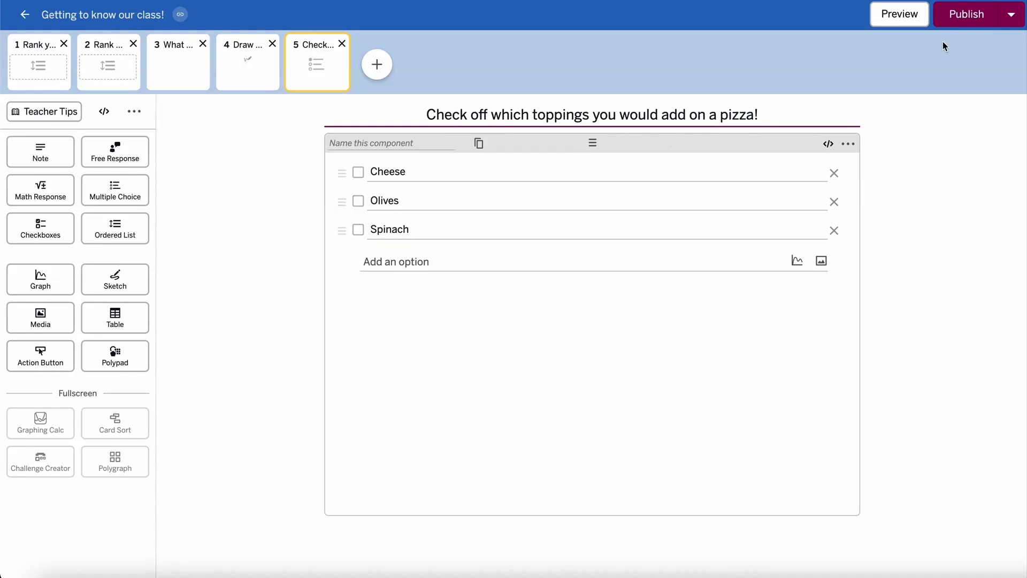
# Add a favorite-memory free-response prompt ending 'share your memory below!' on screen 3.
pyautogui.click(177, 62)
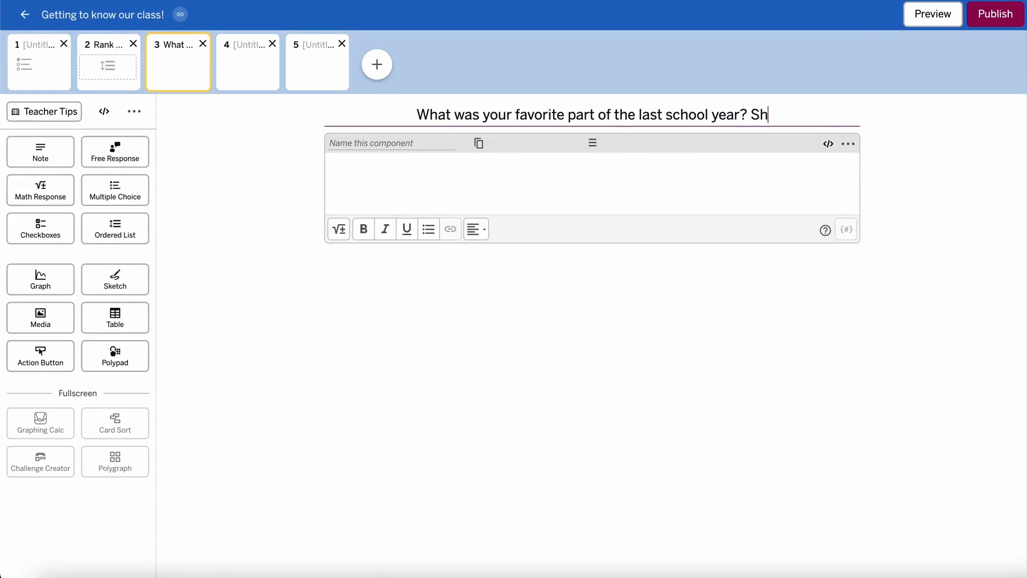
pyautogui.write('are your memory below!')
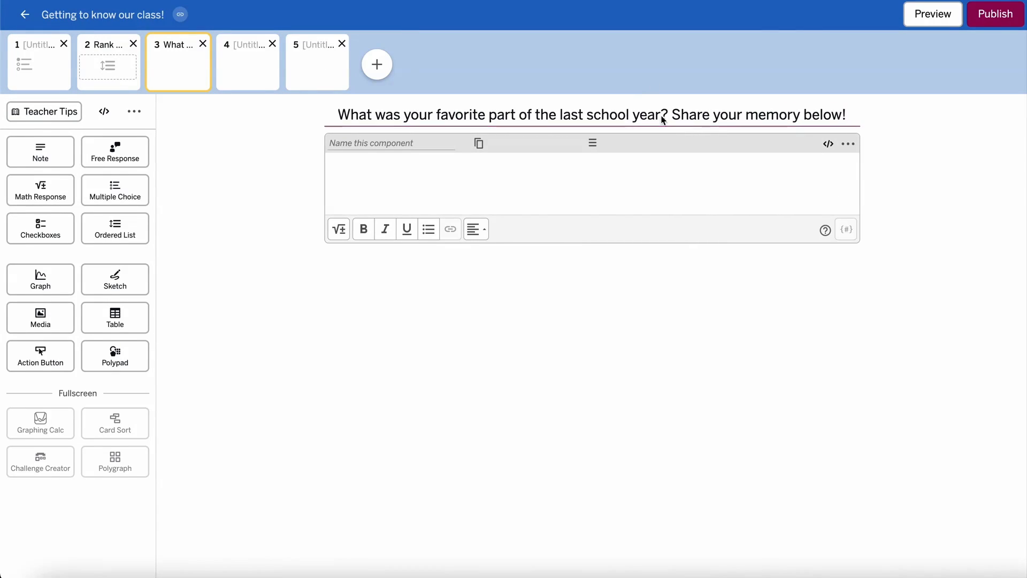
# Publish 'Getting to know our class!' so its activity page lists the five screens.
pyautogui.click(994, 14)
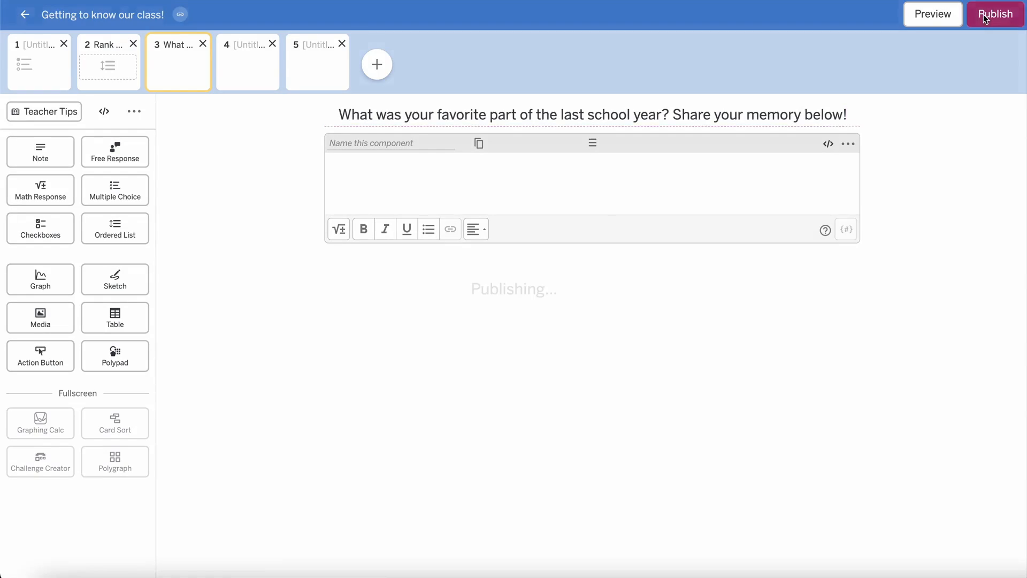
pyautogui.click(994, 14)
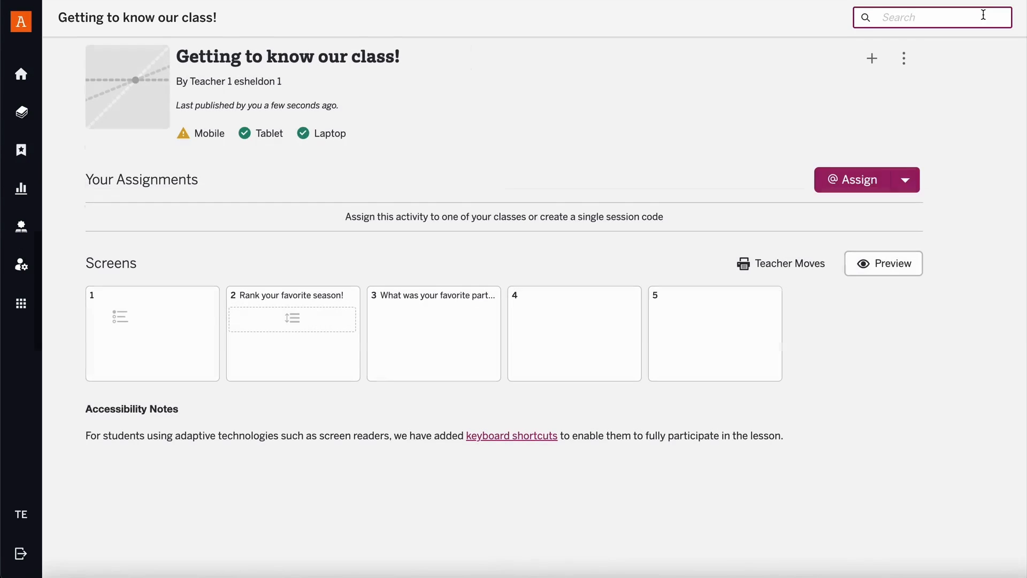